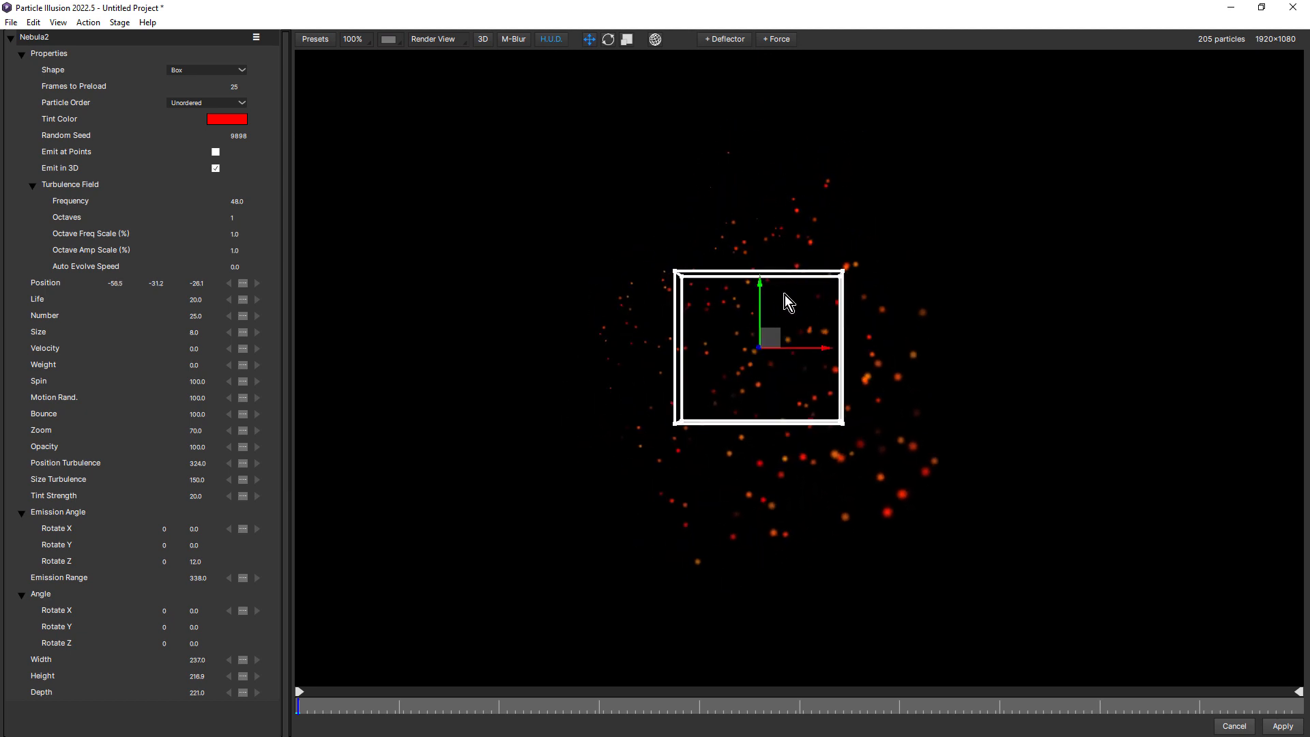
mouse_move(728, 373)
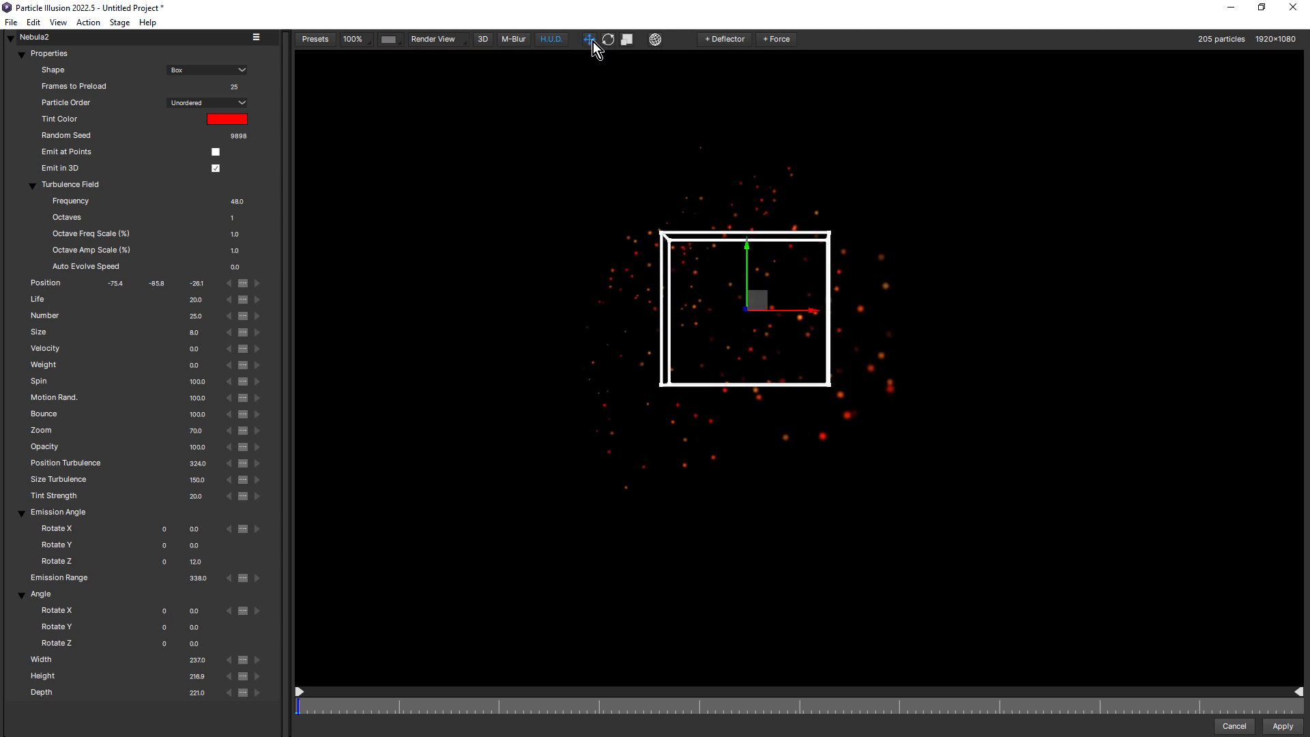
mouse_move(589, 40)
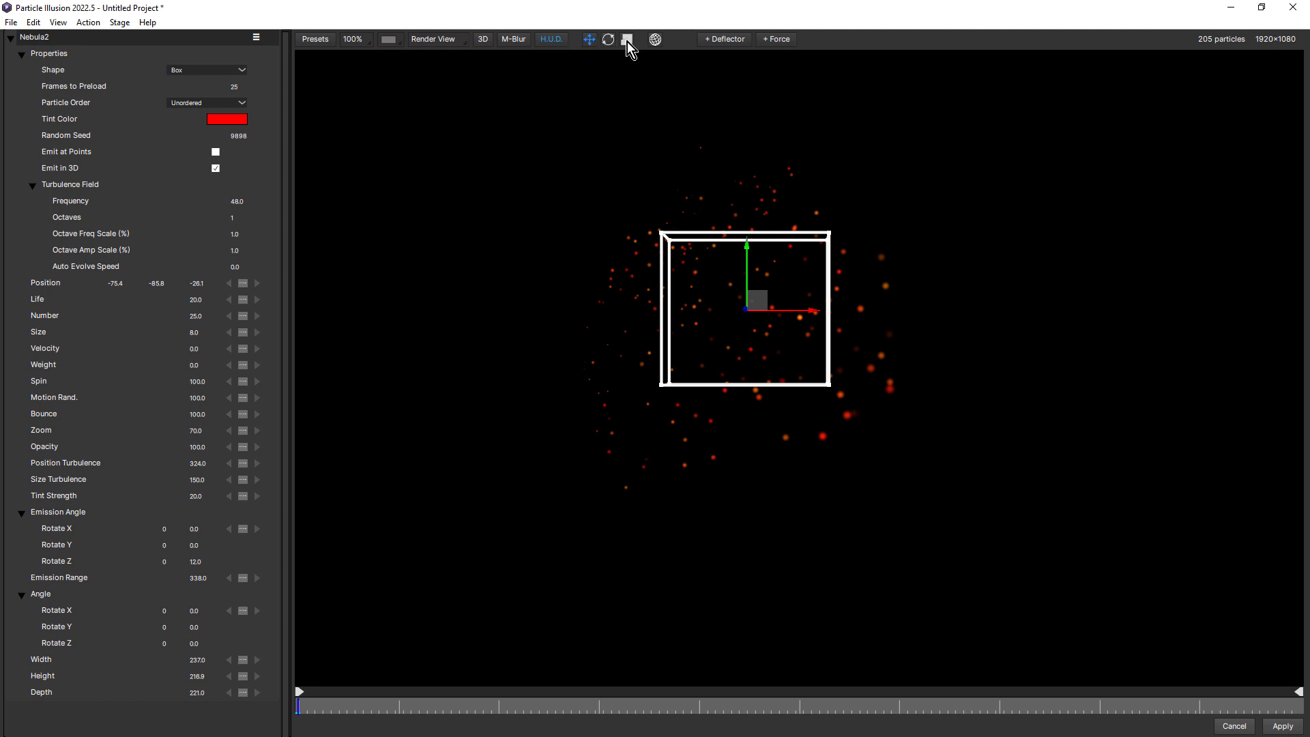
- Rotate Nebula2 about 28° around Z, scale it to roughly 232×283×342, and view it from the top
click(609, 40)
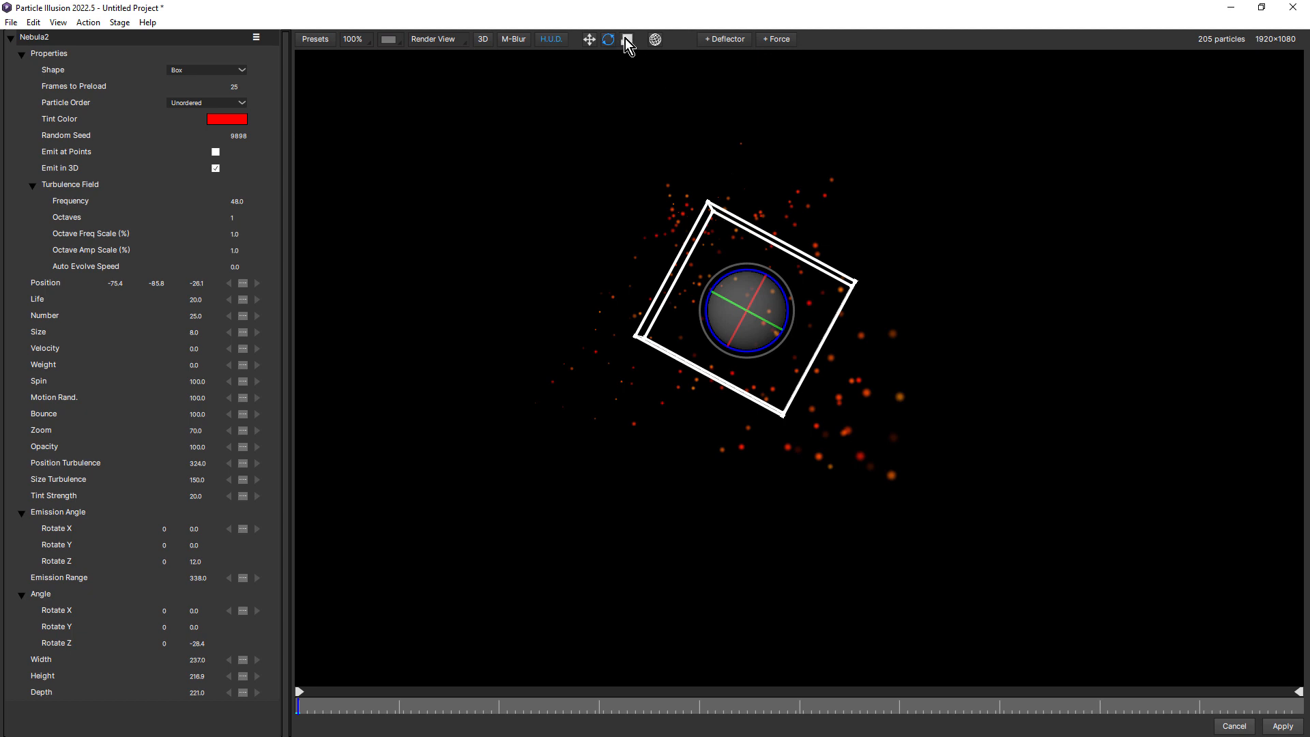
click(626, 40)
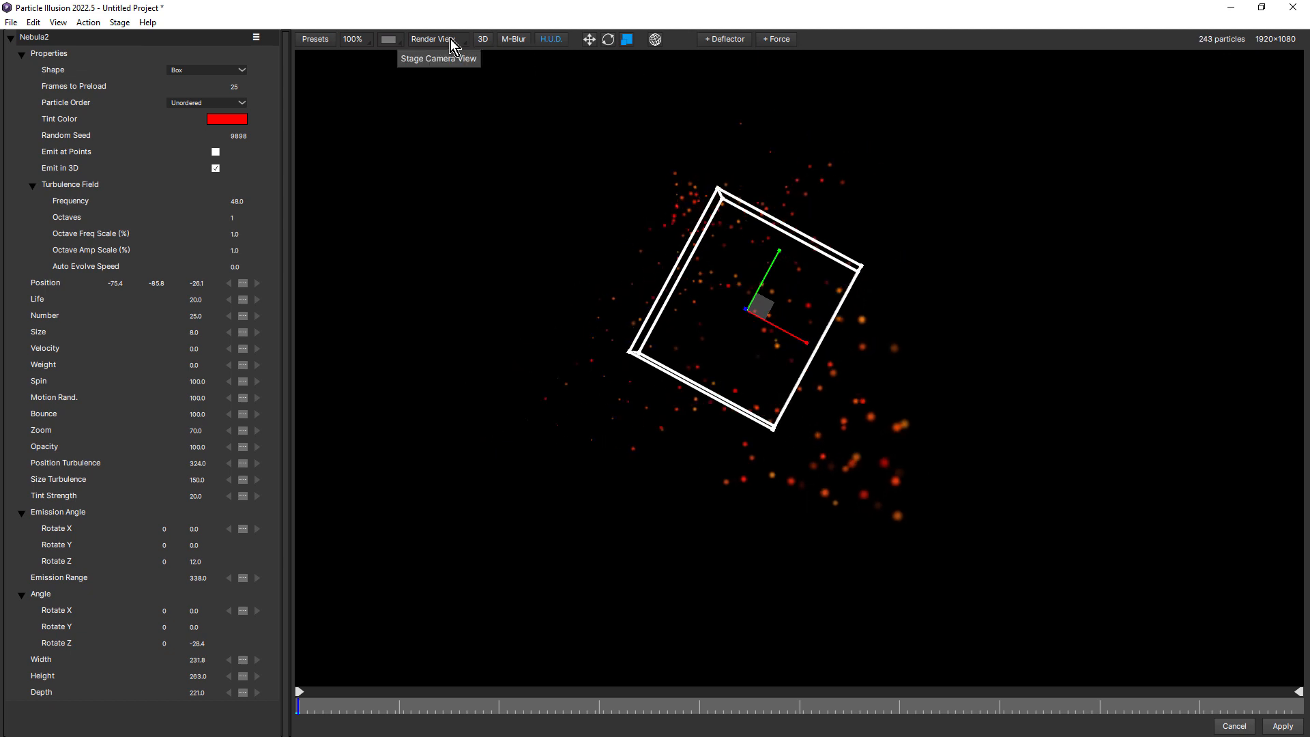
click(434, 40)
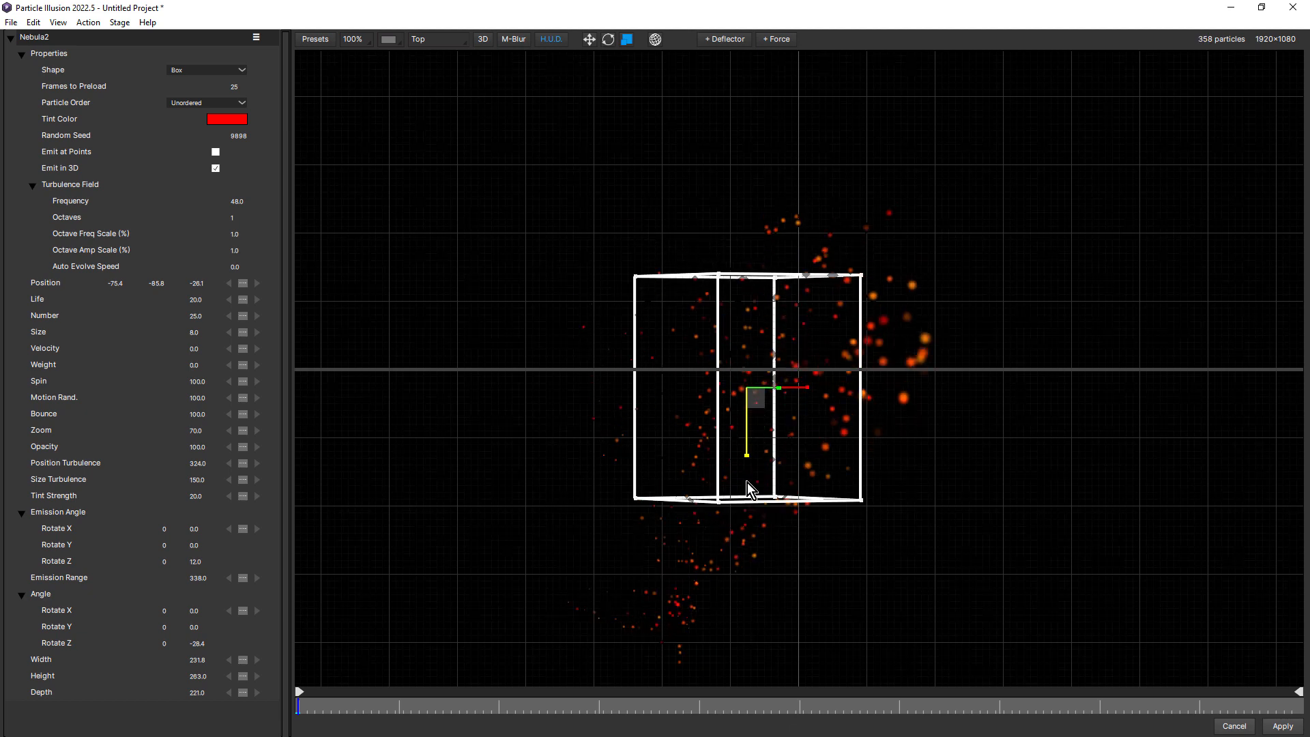
click(419, 38)
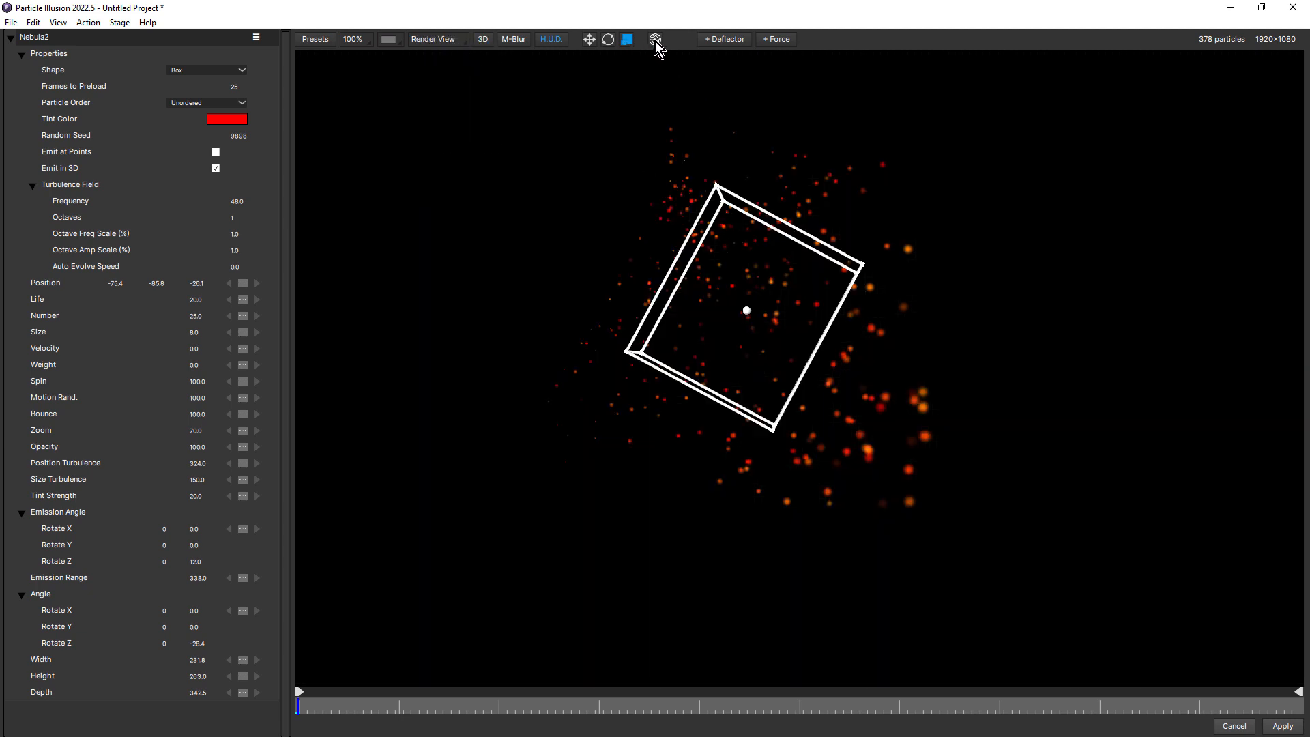
mouse_move(656, 39)
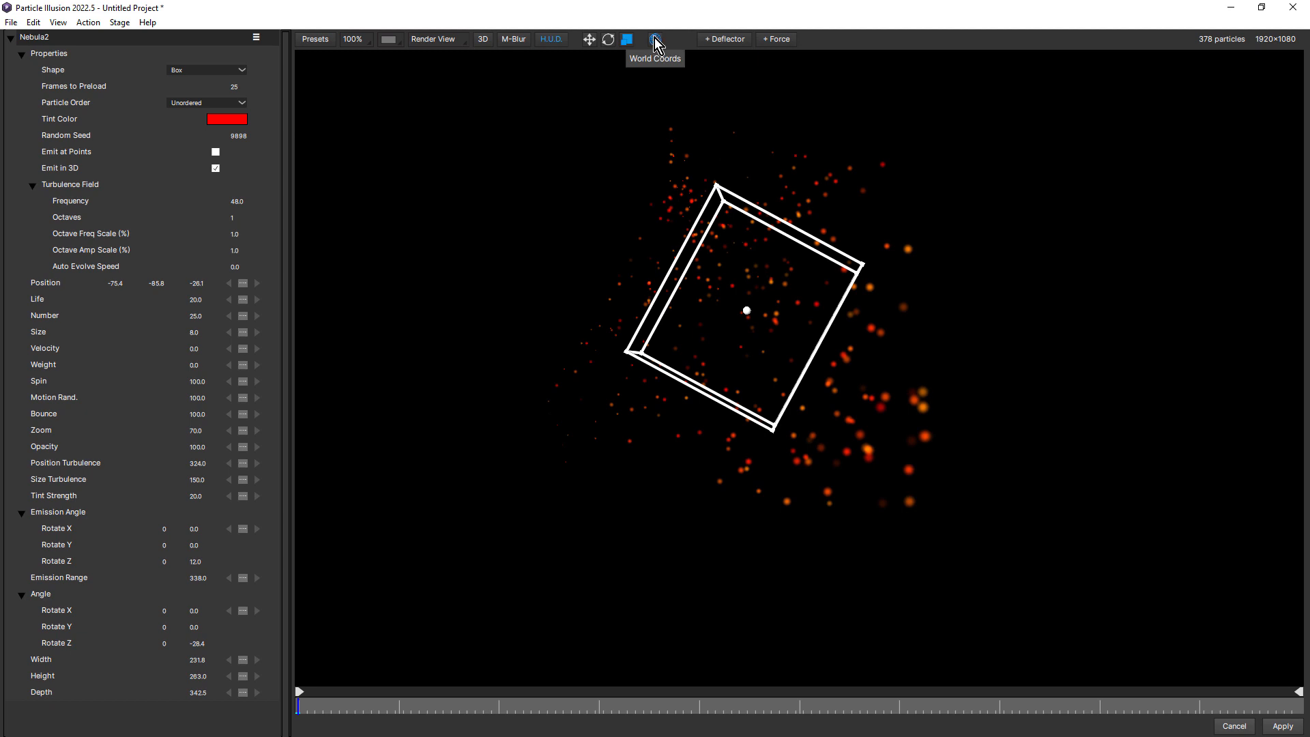
- Translate the Nebula2 emitter up and left in world coordinates to about -81, -75, -26
click(590, 39)
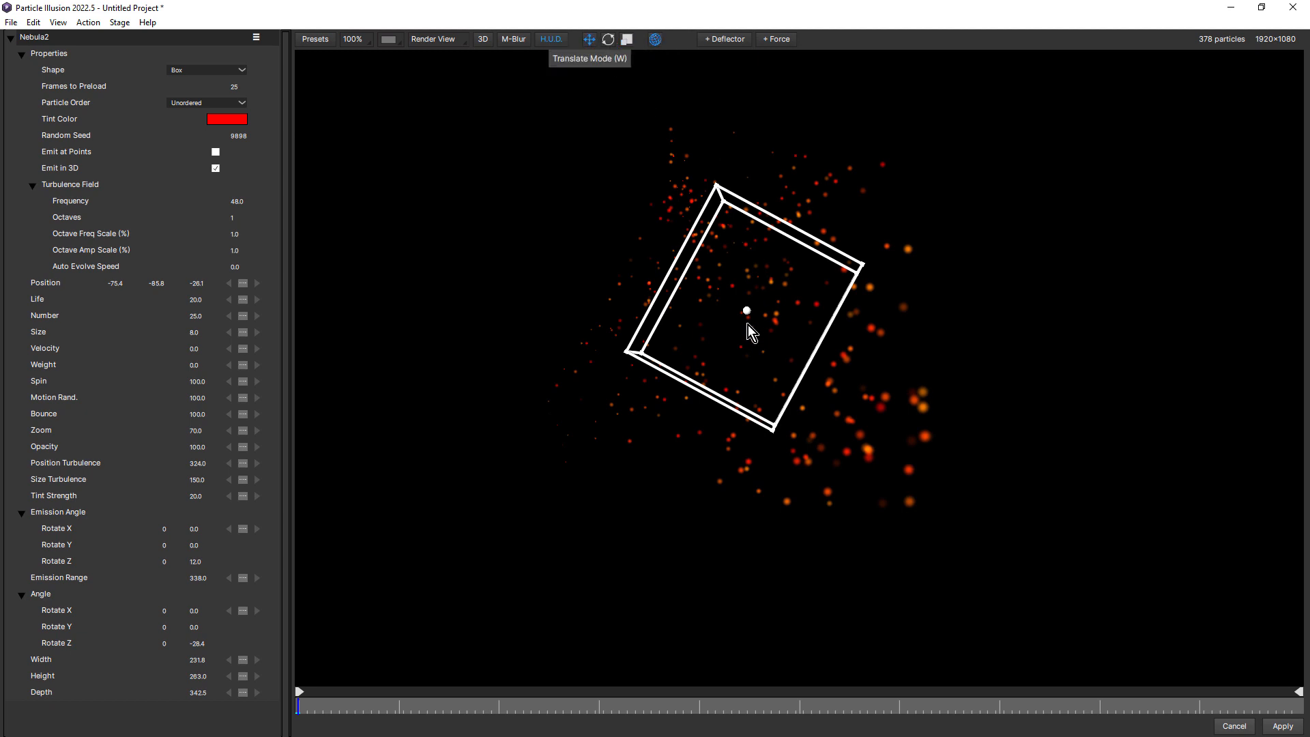
click(589, 39)
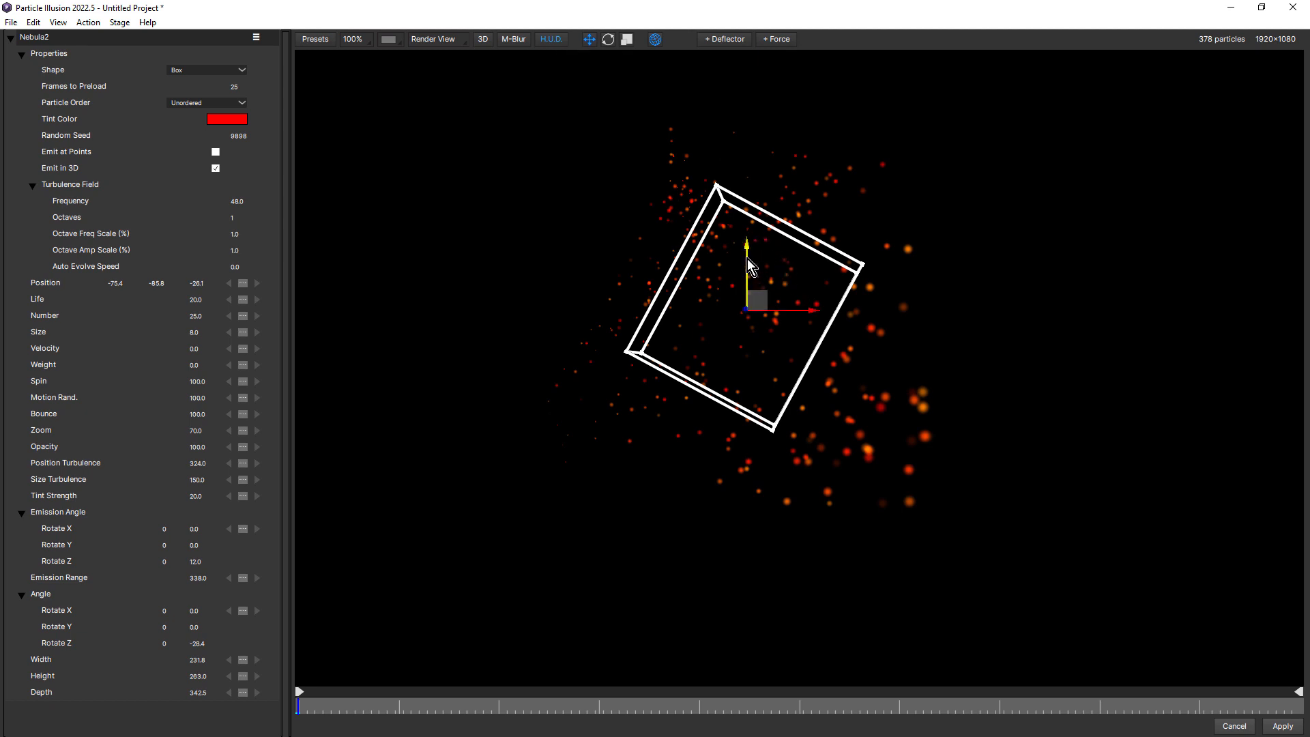
click(655, 39)
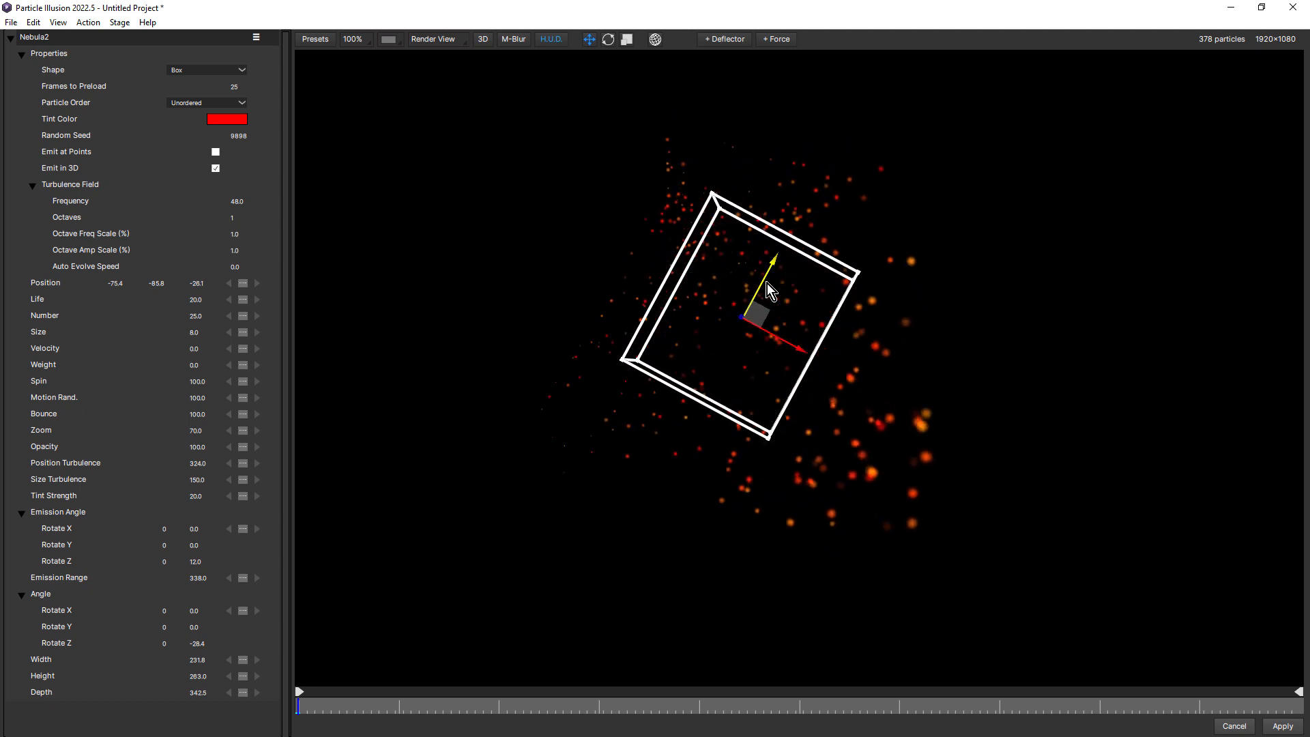
click(655, 40)
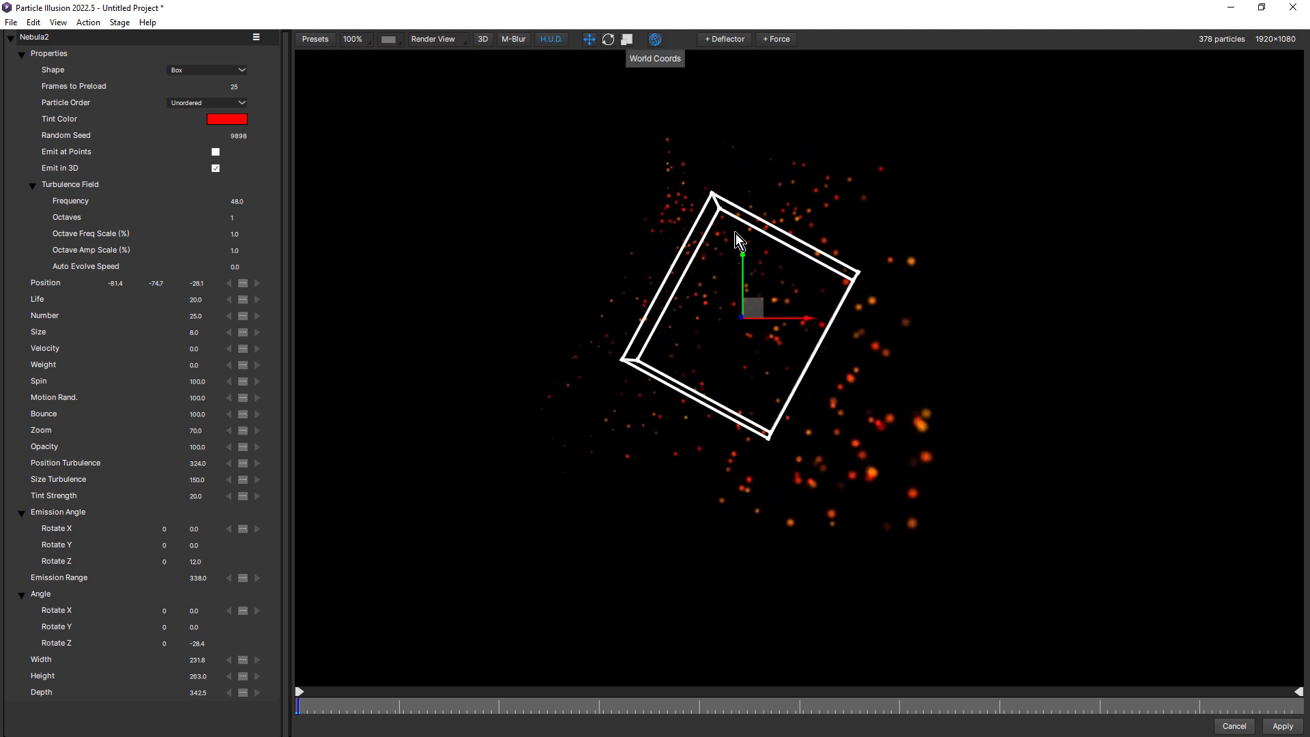
mouse_move(743, 251)
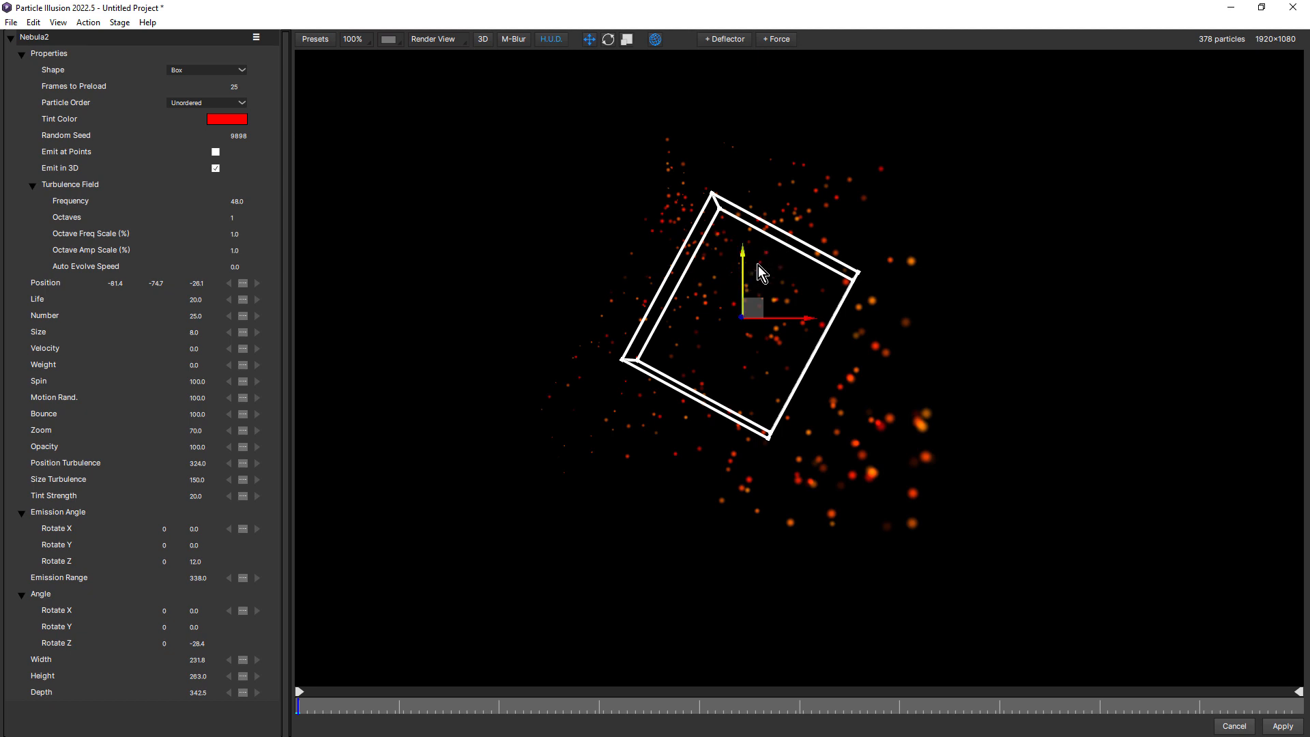
mouse_move(745, 268)
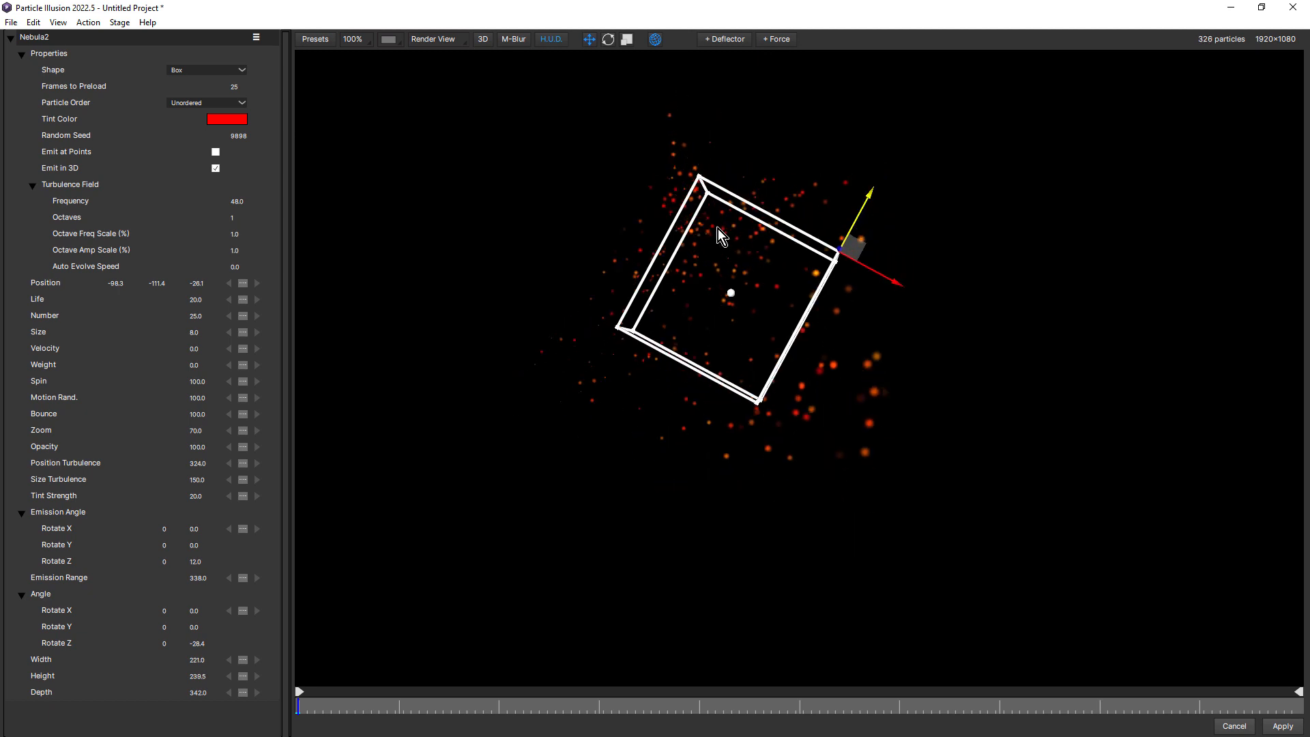
mouse_move(710, 283)
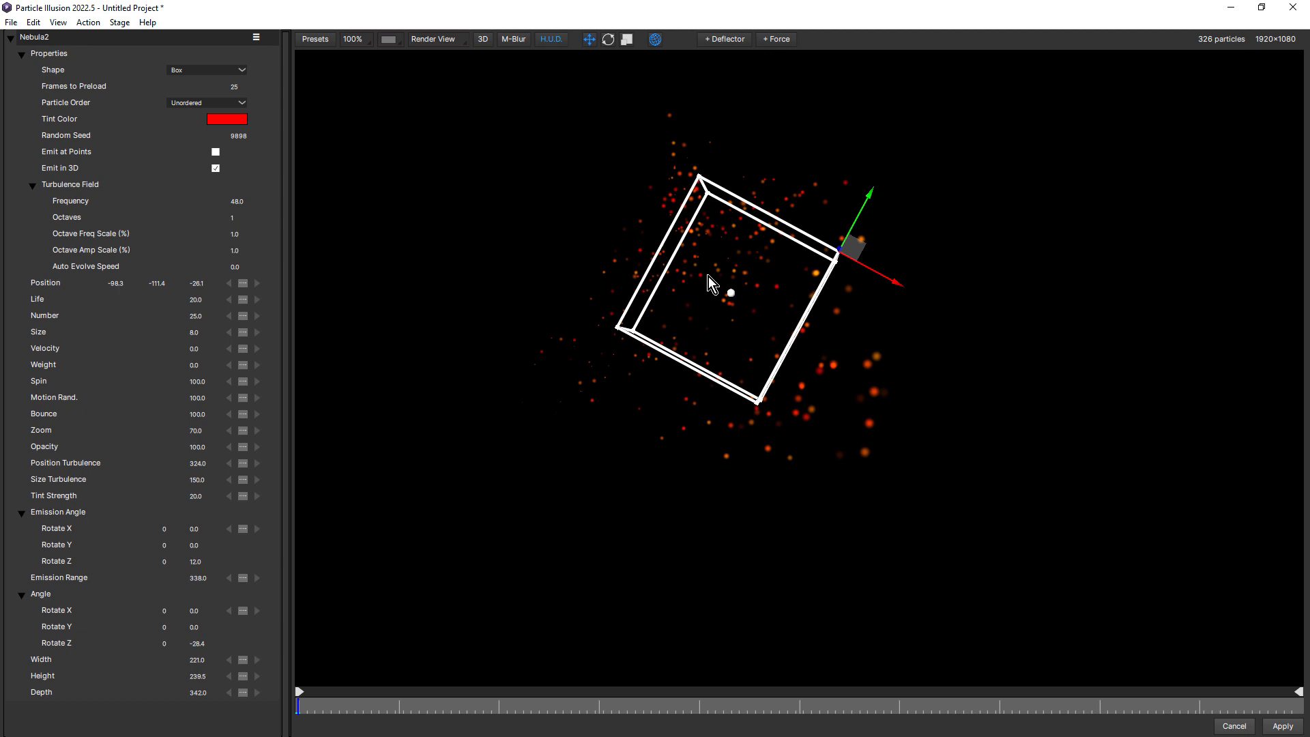
mouse_move(60, 22)
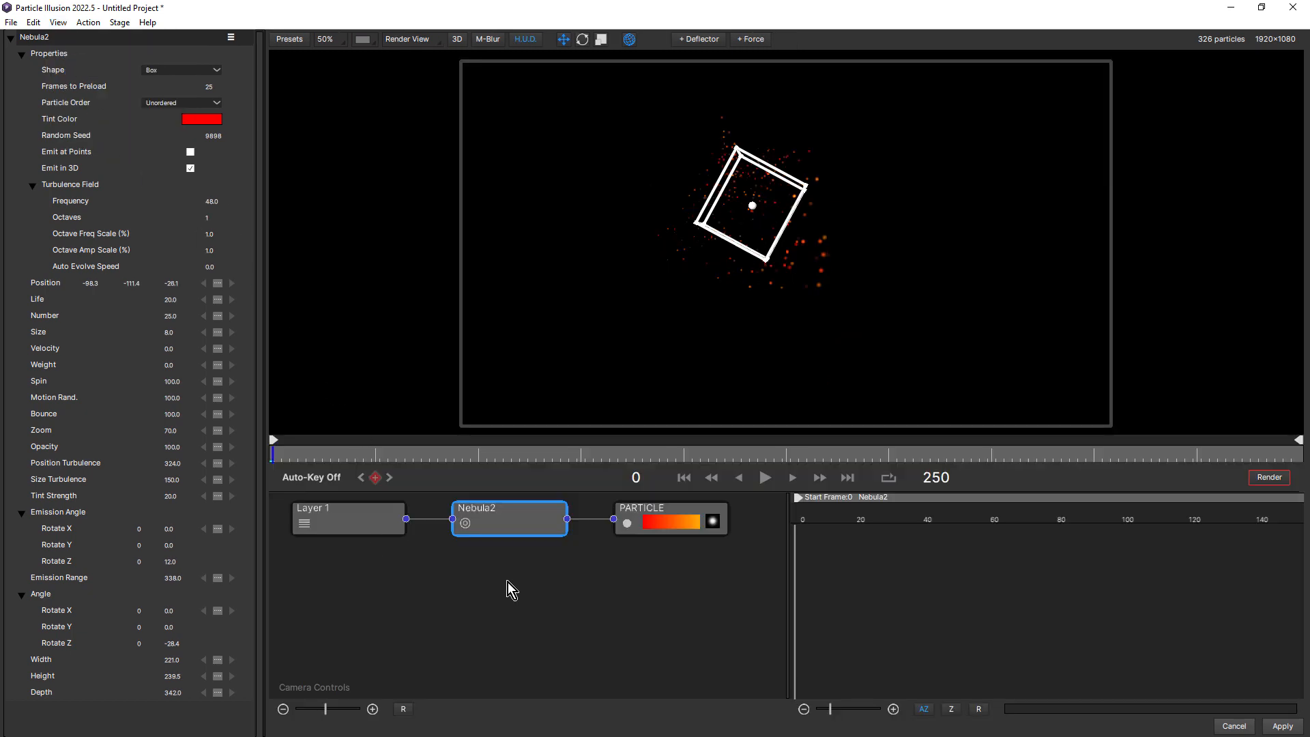
mouse_move(663, 585)
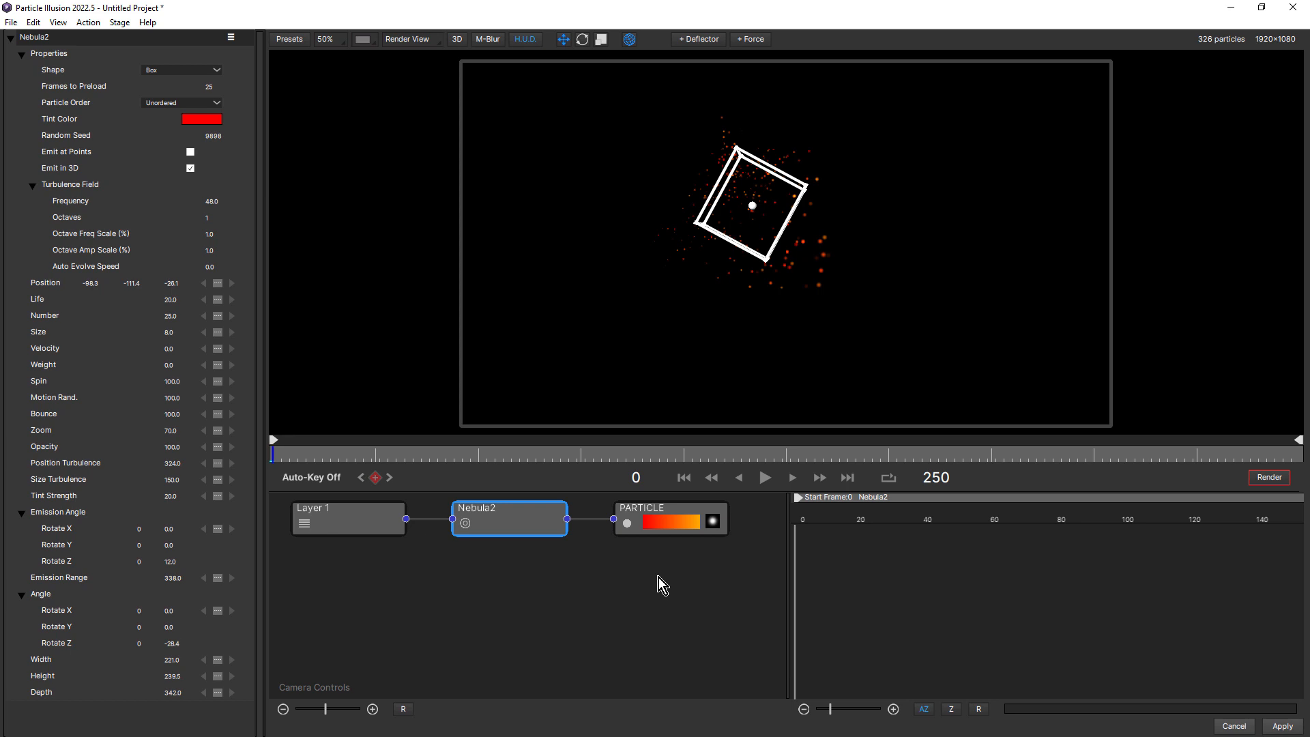
mouse_move(523, 520)
text(M)
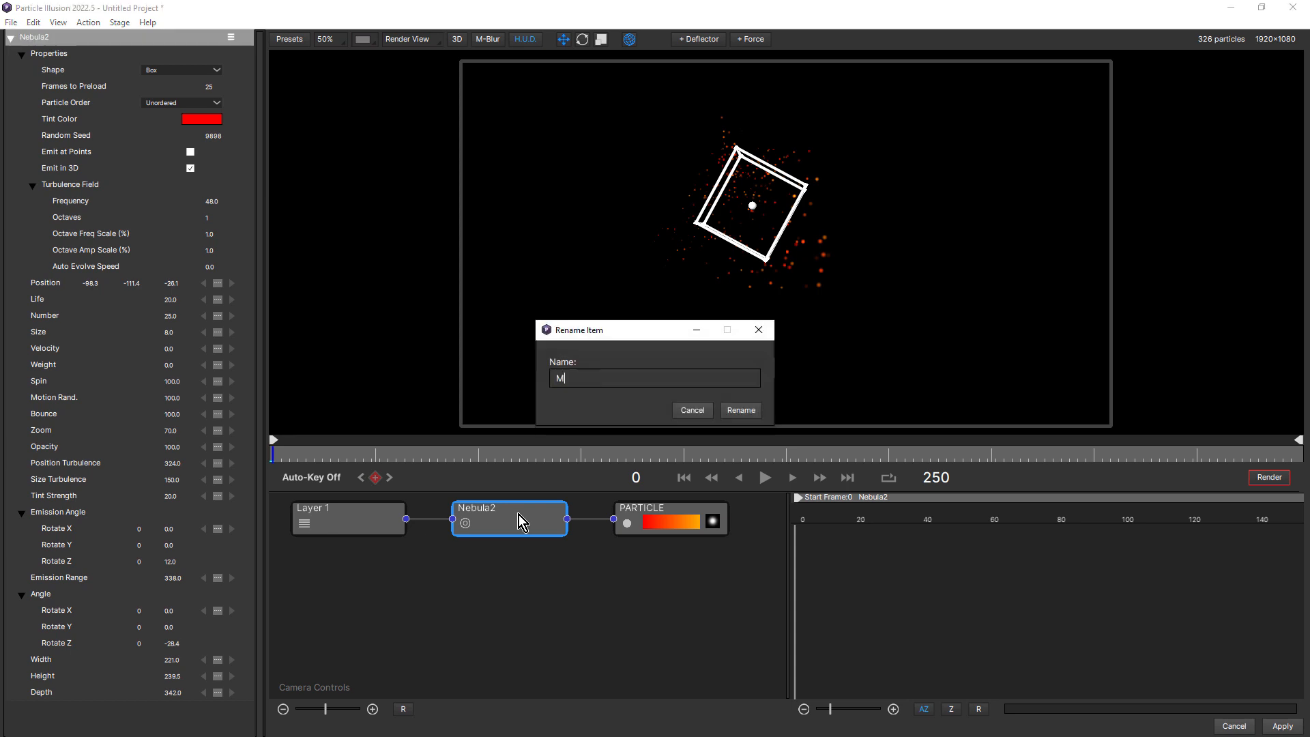
- Rename the Nebula2 node to 'My Node'
text(y Node)
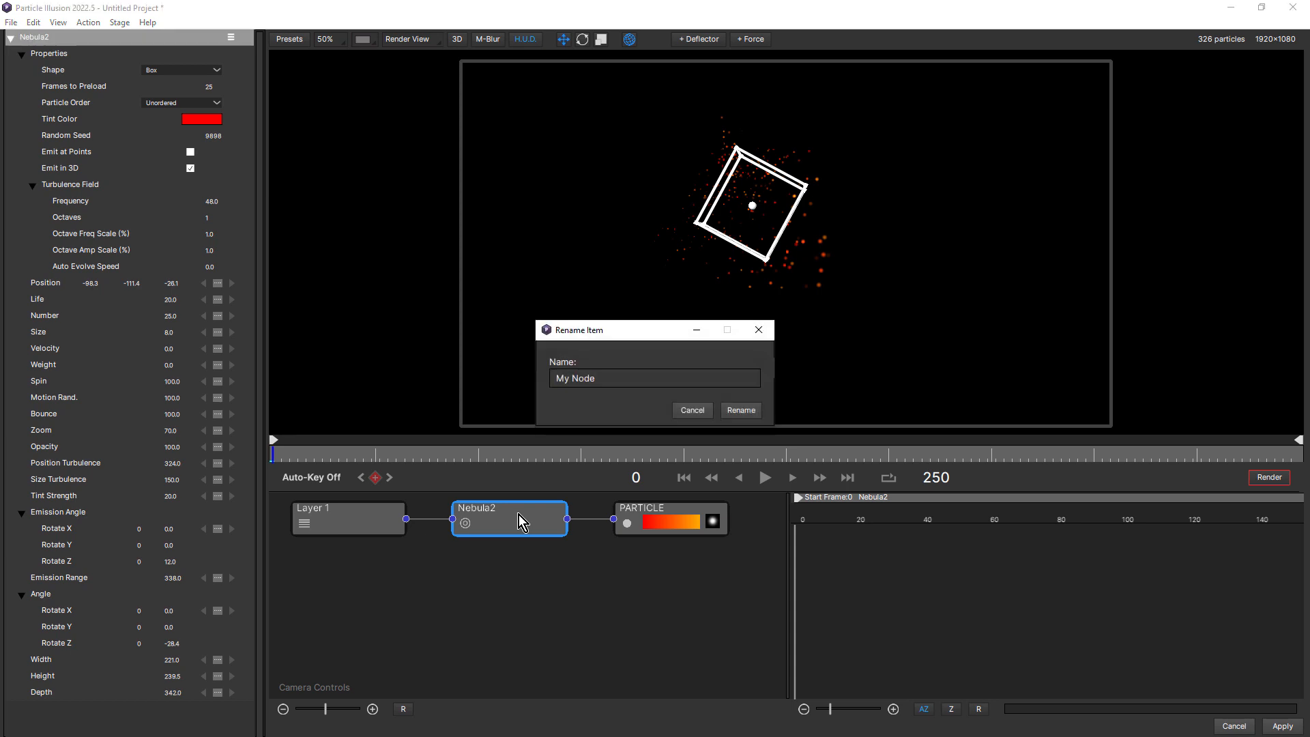
click(738, 410)
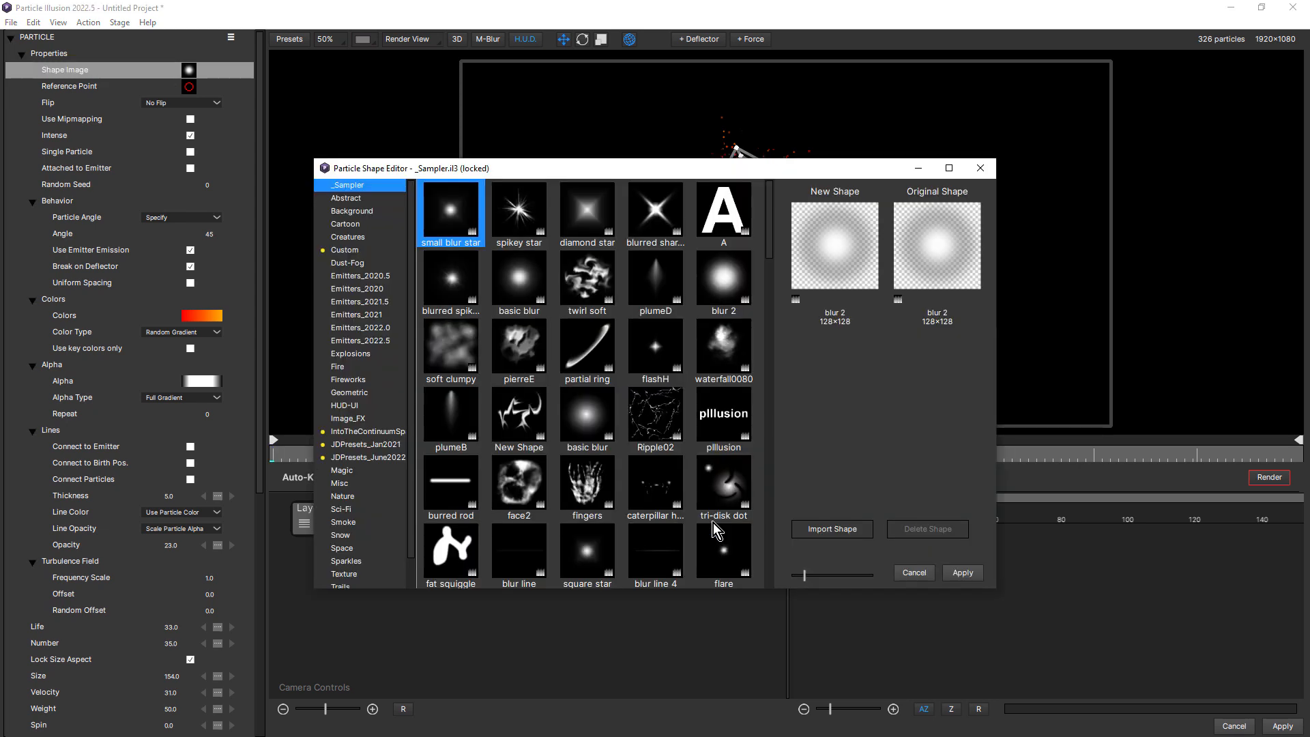
mouse_move(610, 415)
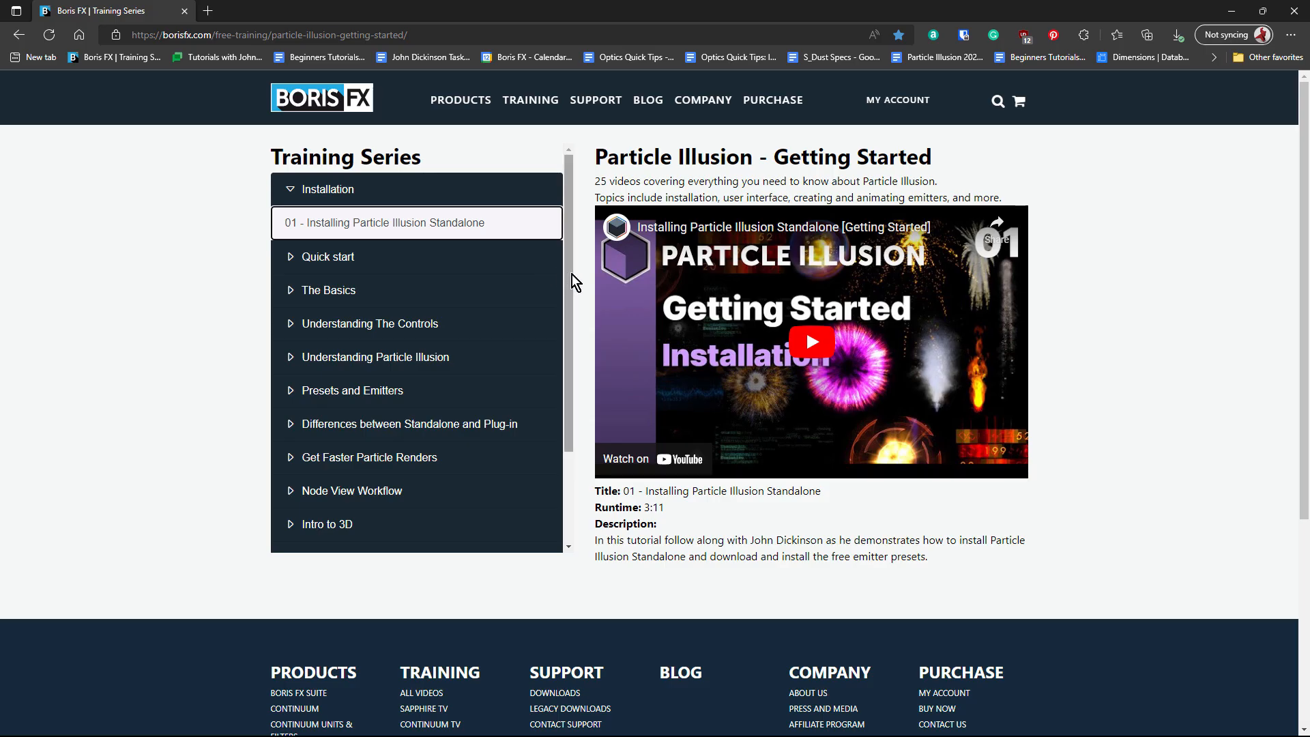
- Choose lesson 27, Introduction to Usability Enhancements, from the Getting Started training list
scroll(down, 3)
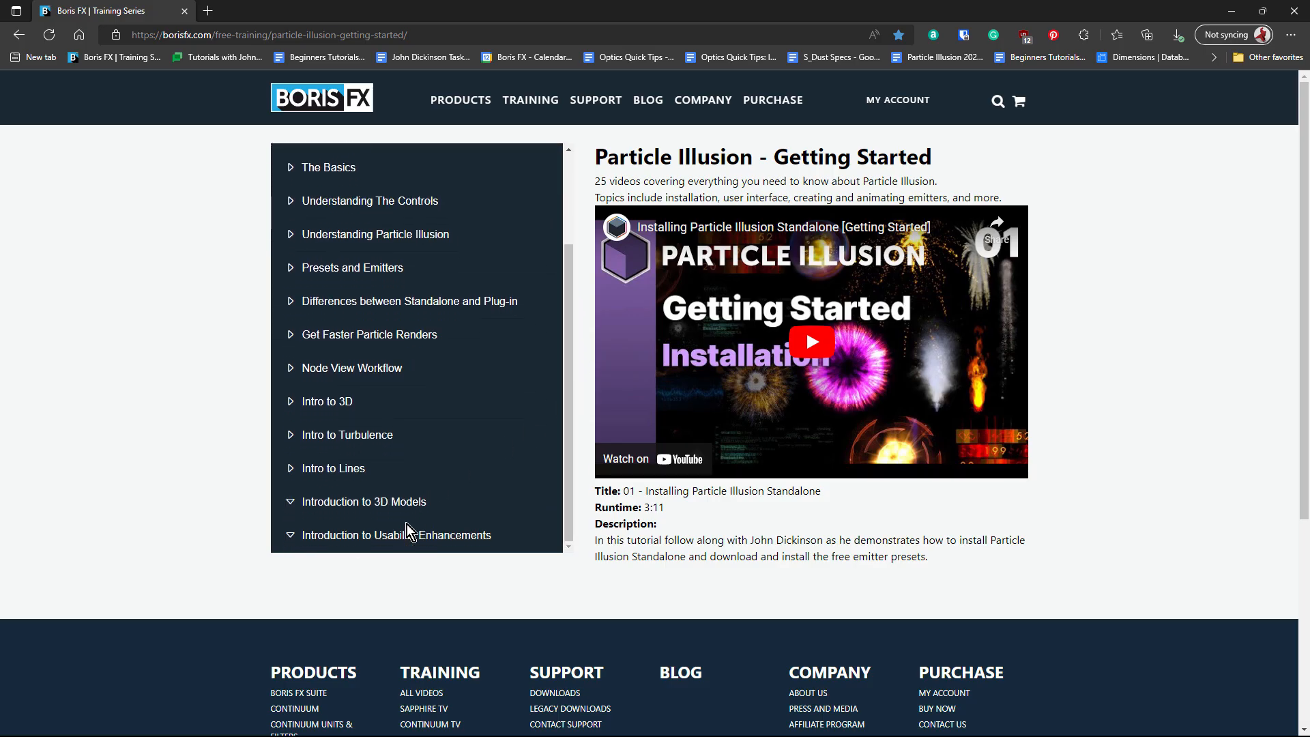
click(396, 535)
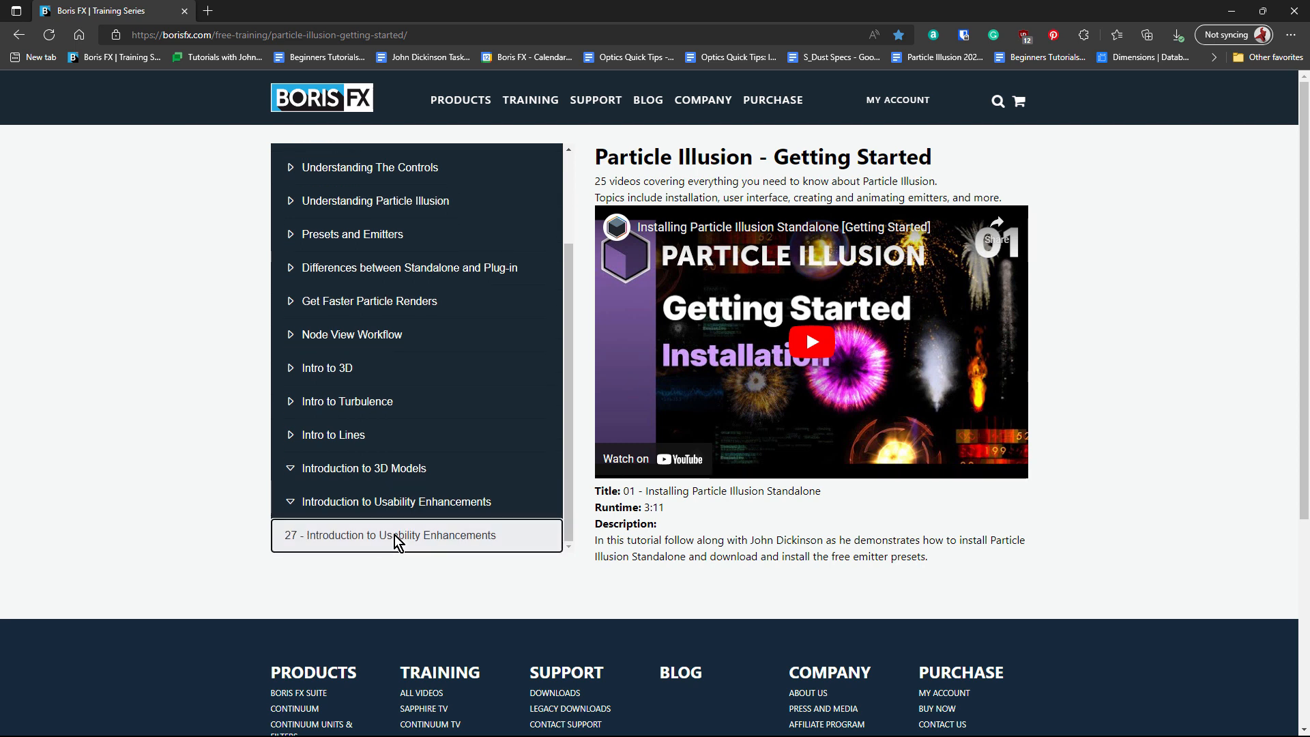
click(393, 535)
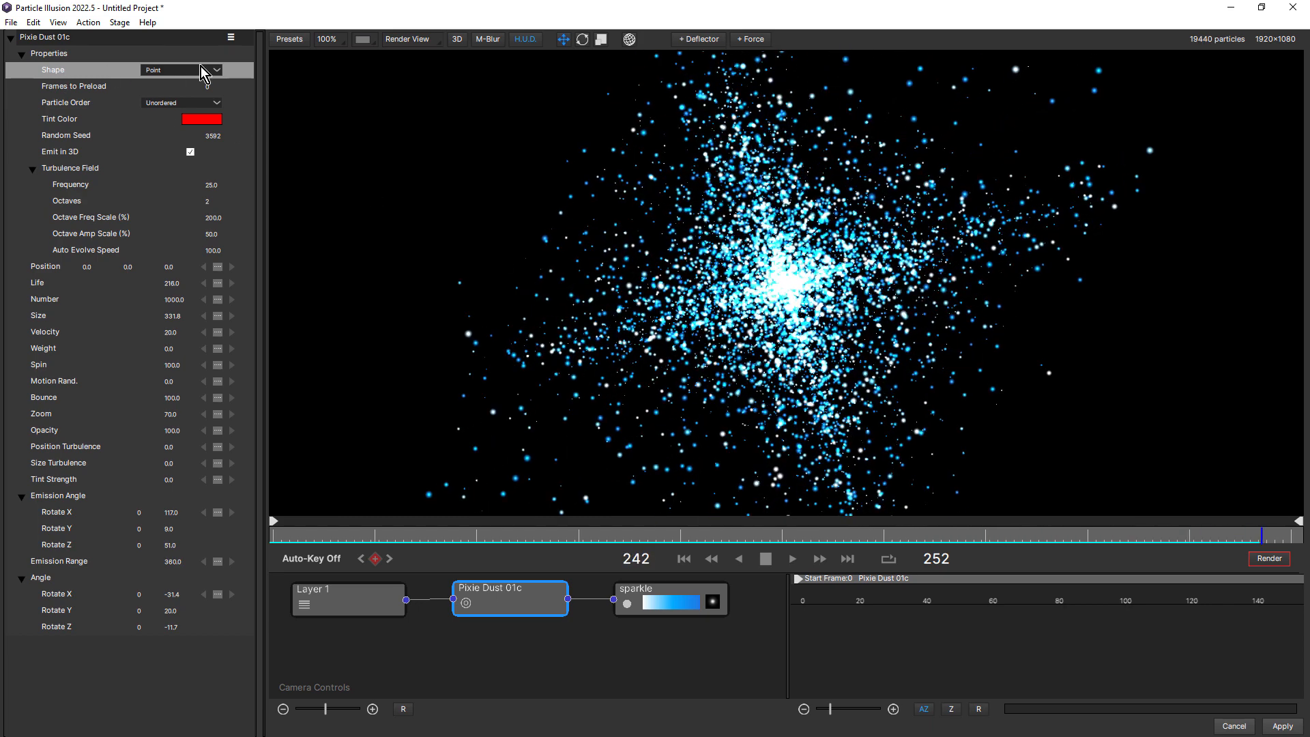
- Set the Pixie Dust emitter shape to 3D Model and load Cubes.c4d as its source
click(215, 69)
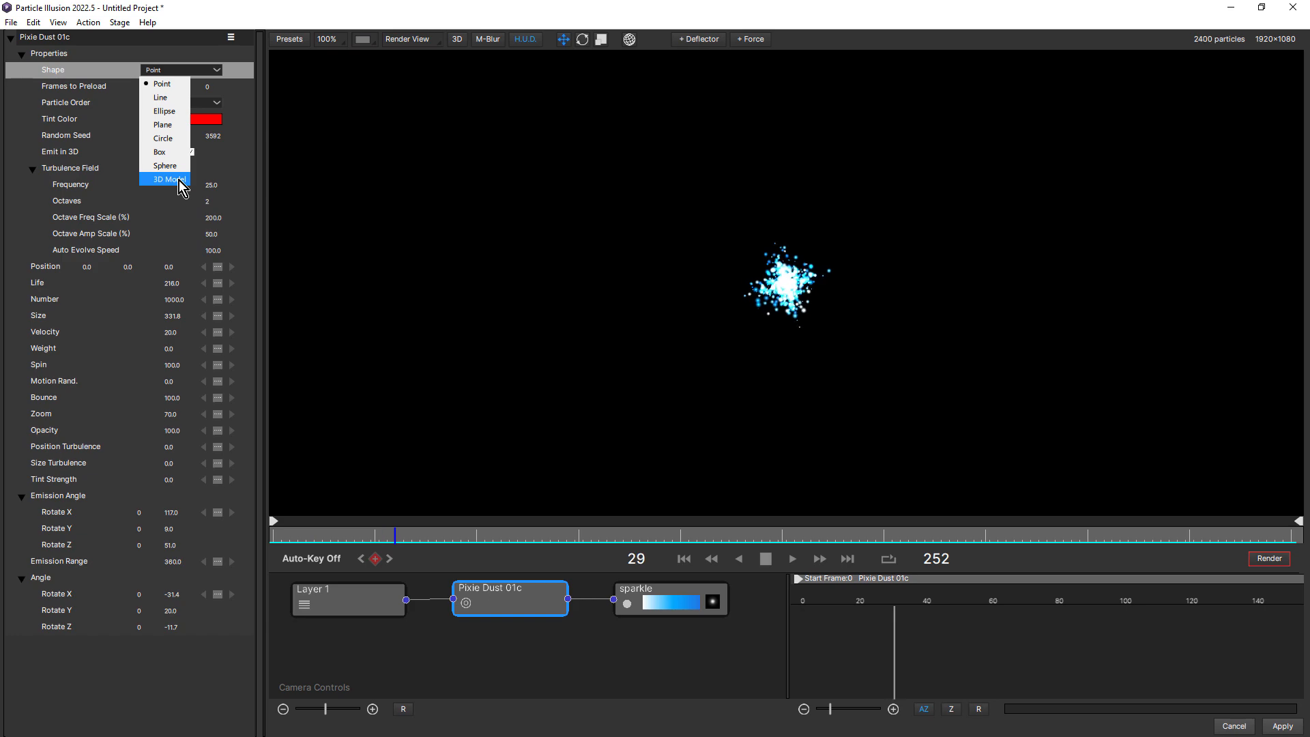
click(170, 178)
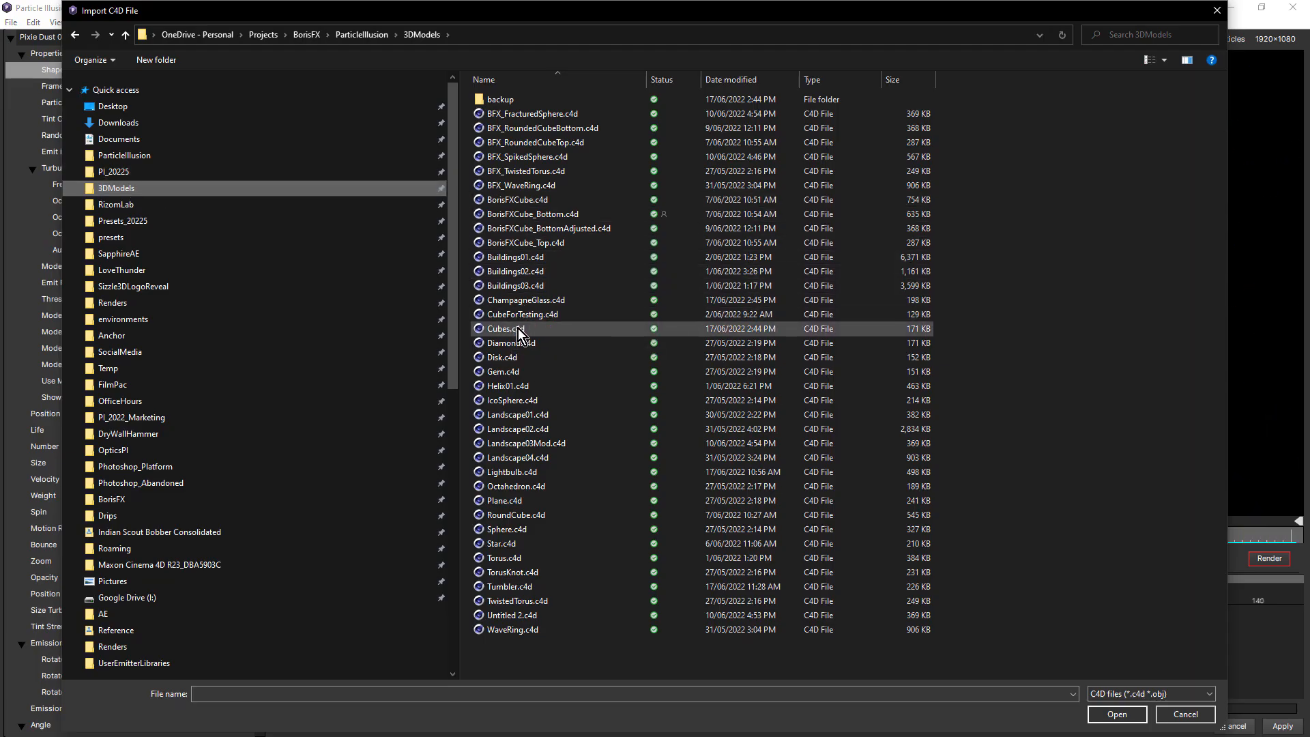
double_click(502, 328)
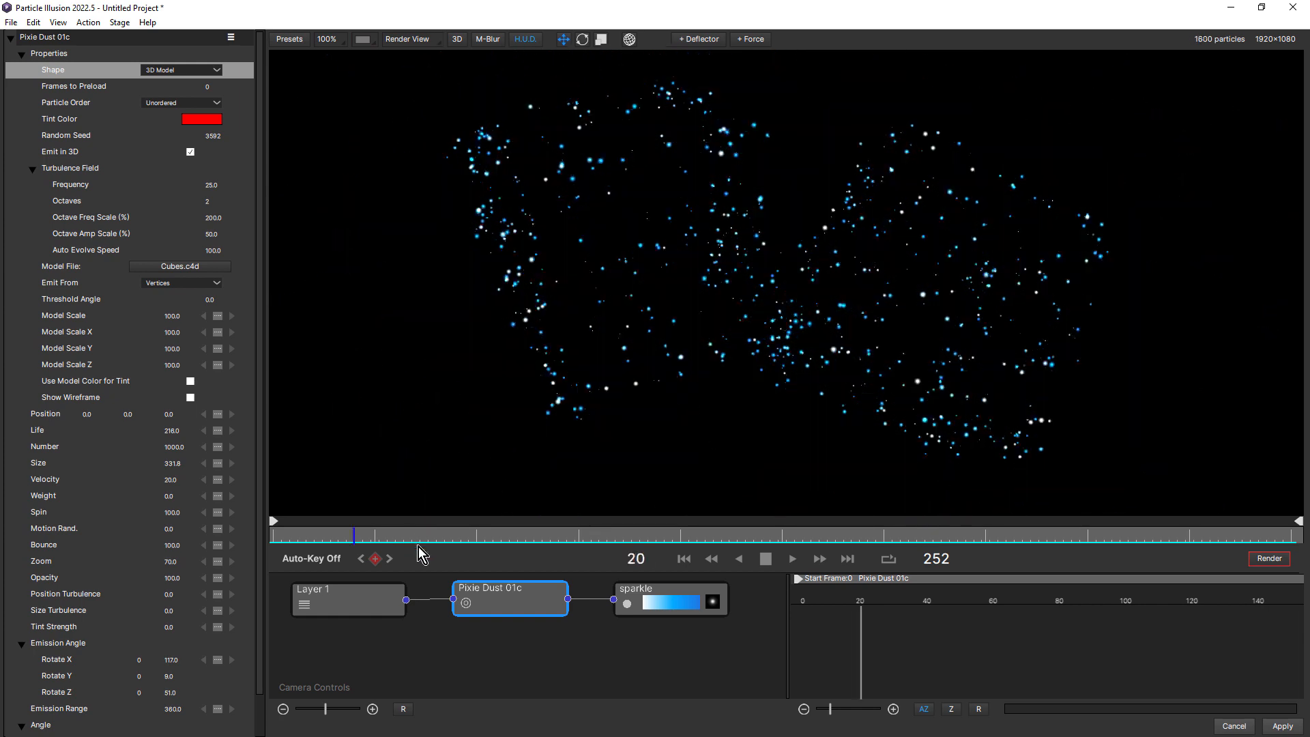
click(790, 558)
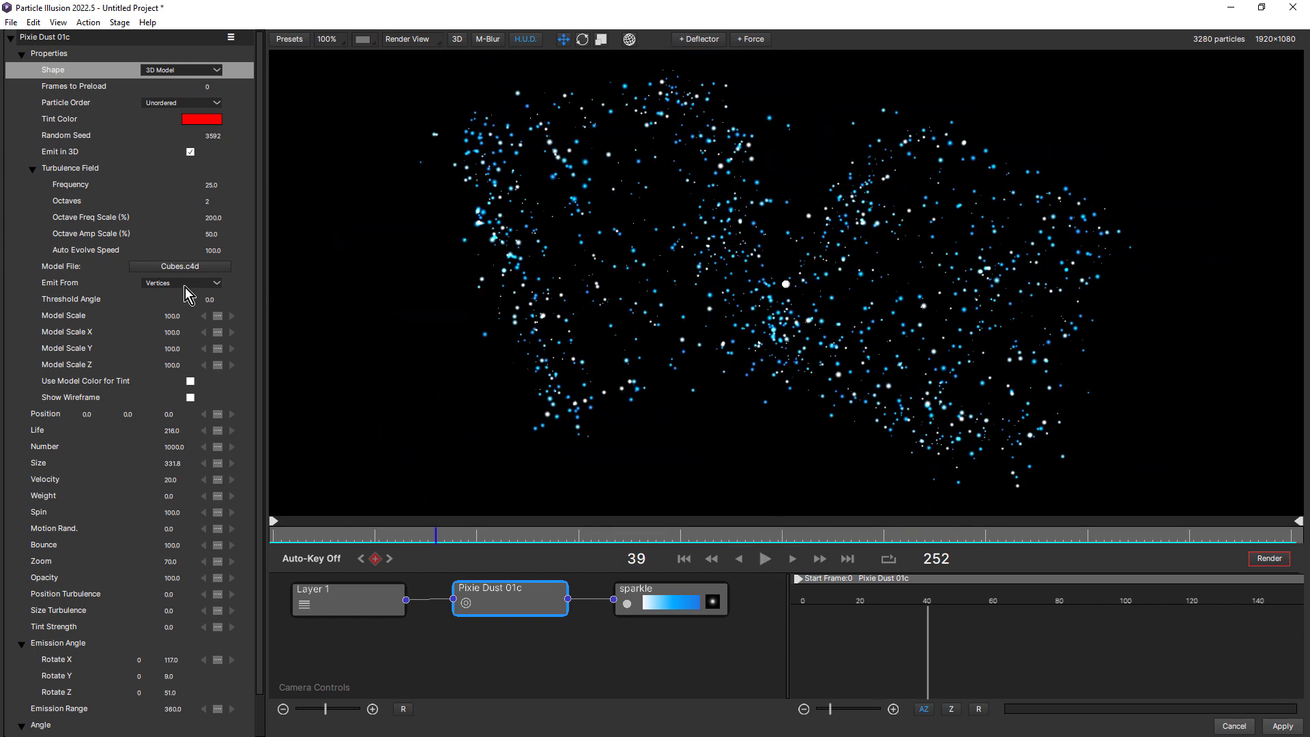
mouse_move(103, 382)
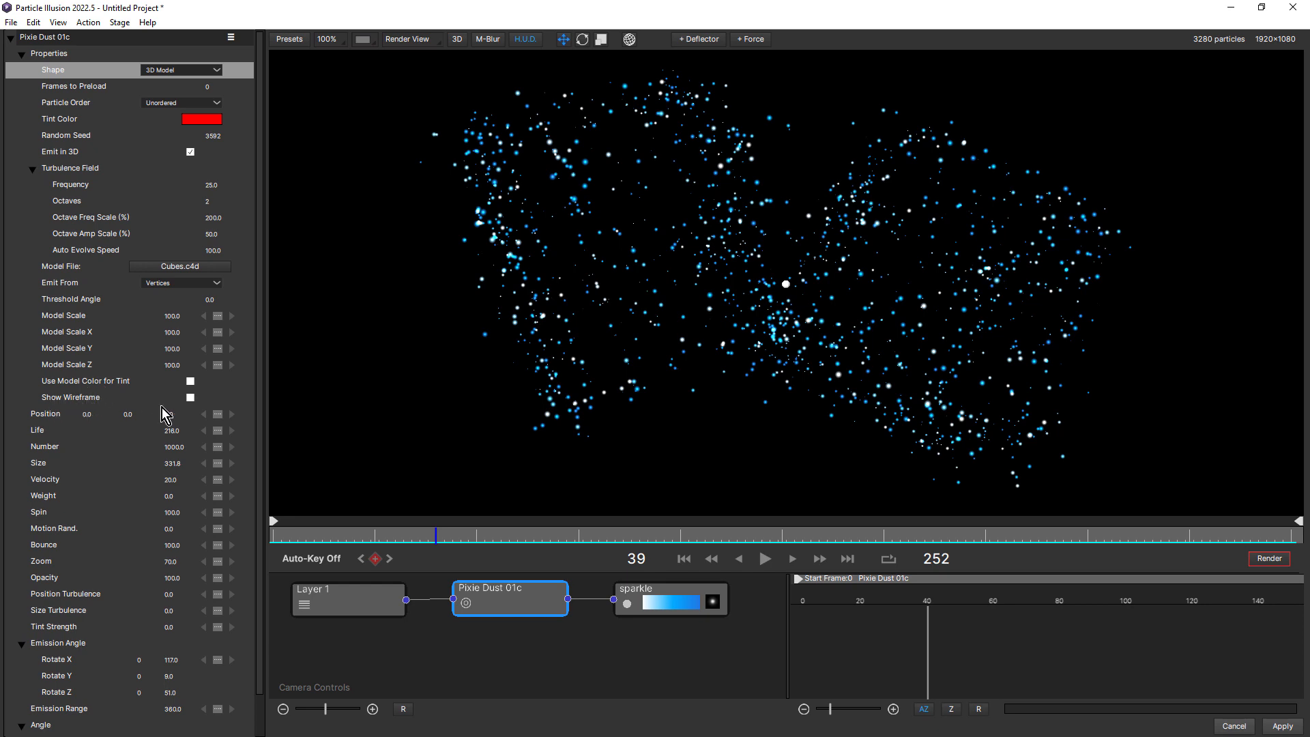
click(190, 397)
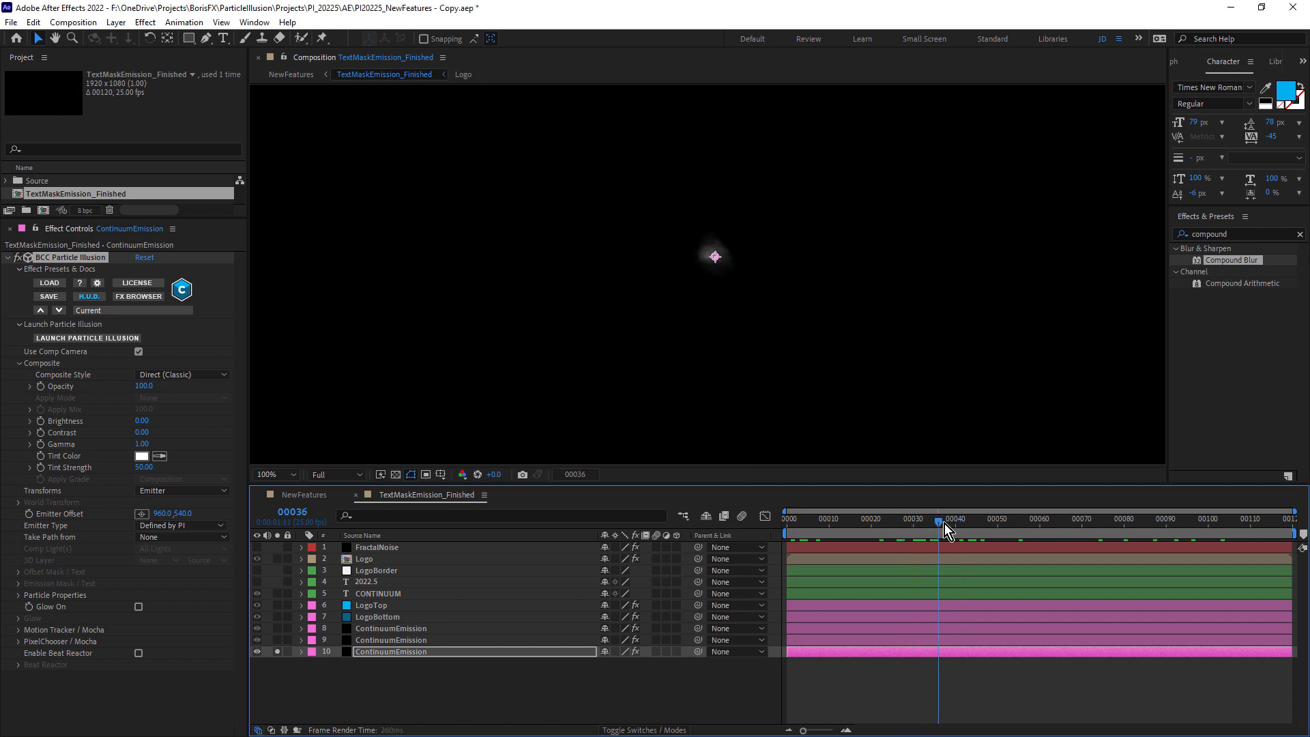
- Set the BCC Particle Illusion Emitter Type to Mask / Text and preview the smoke around frames 36-43
click(1076, 518)
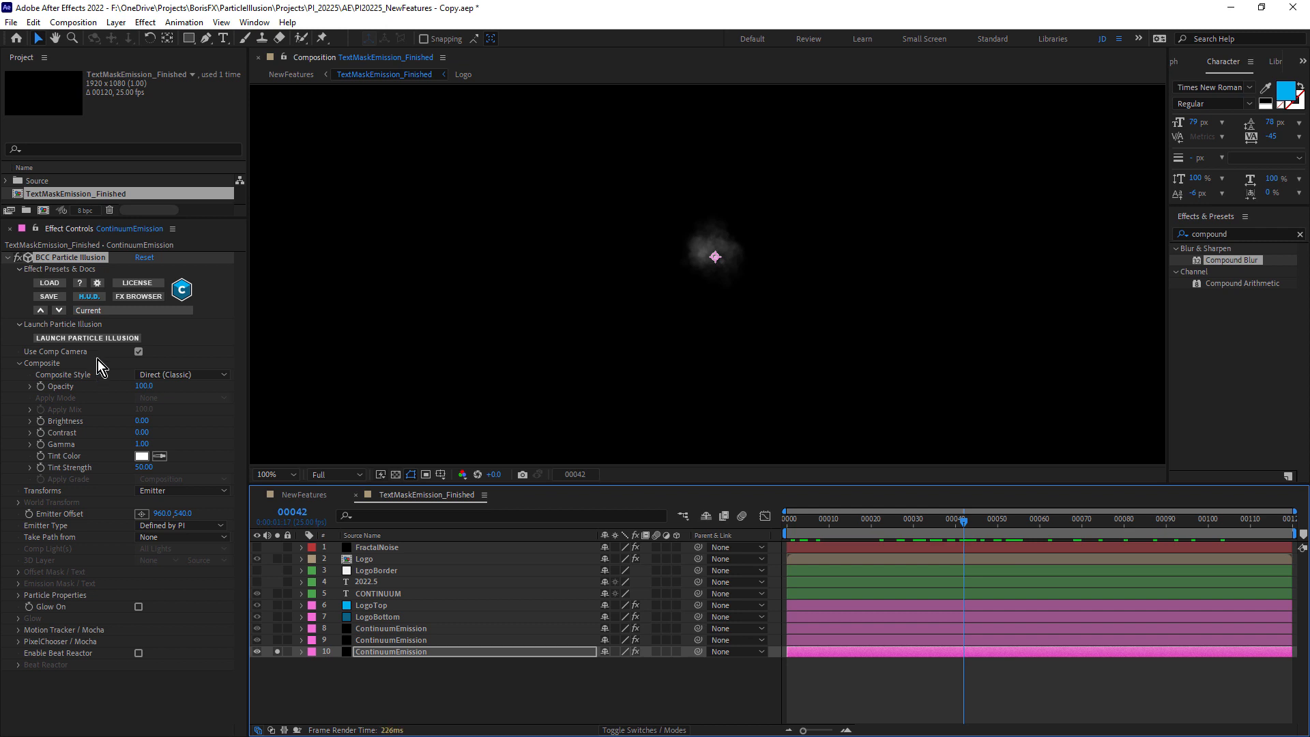
mouse_move(49, 533)
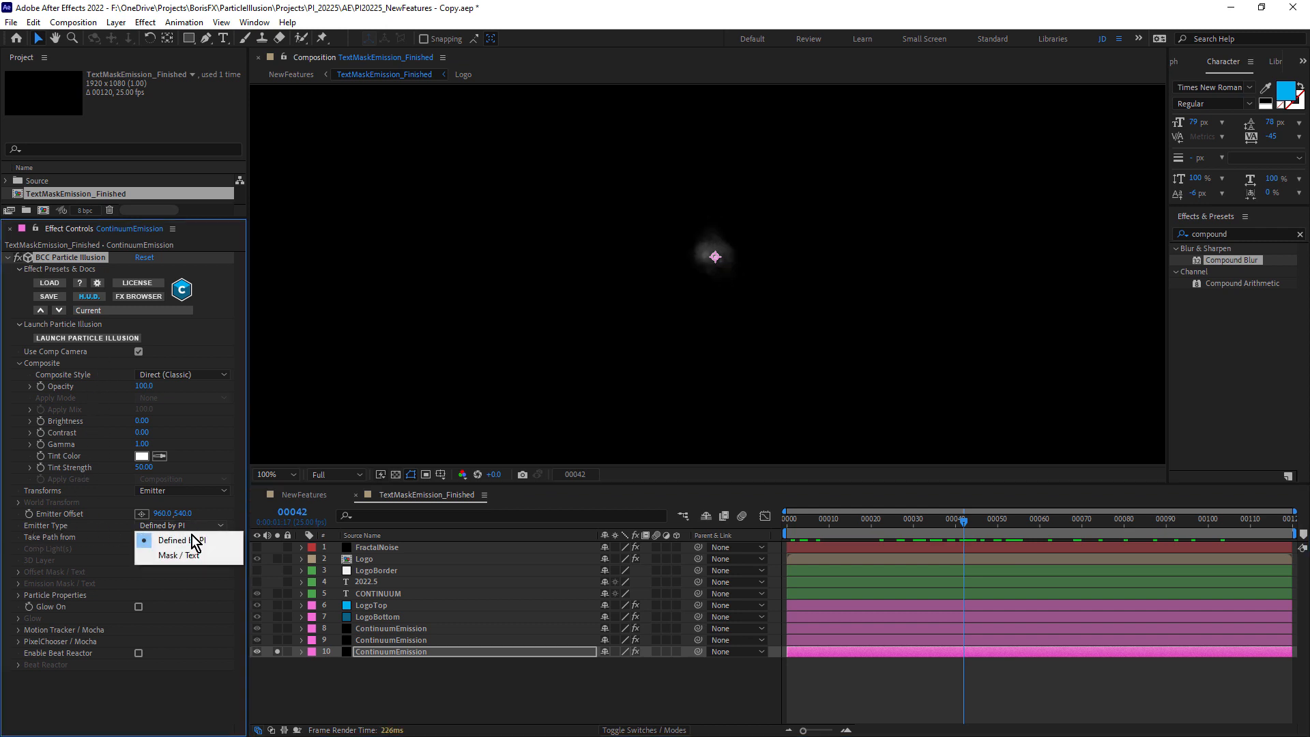
click(176, 555)
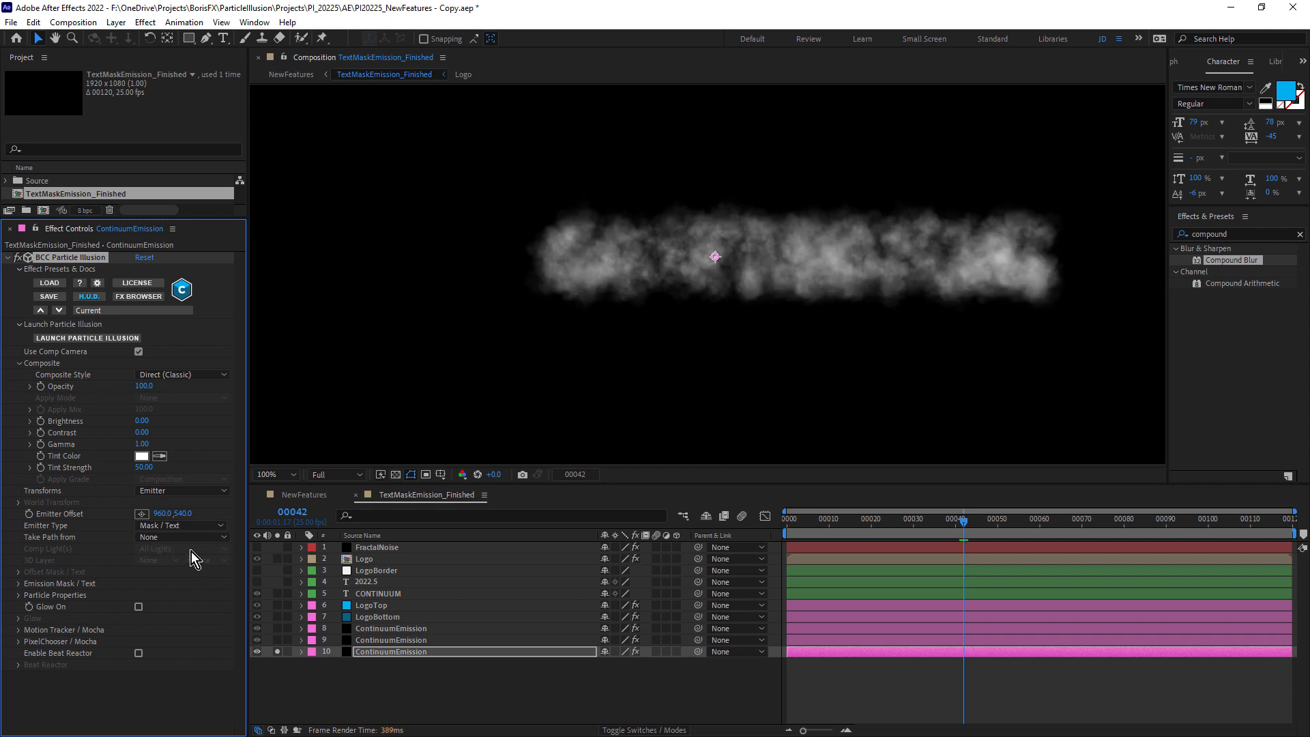
click(17, 582)
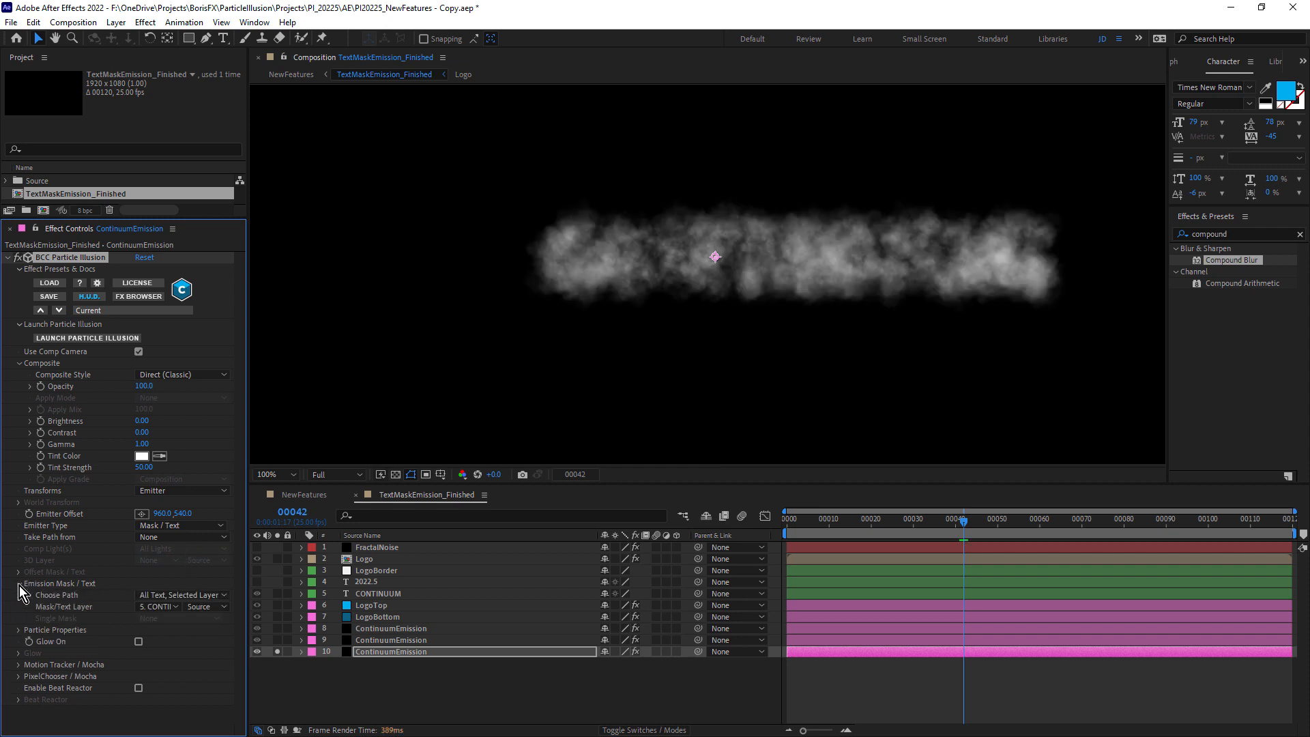
click(157, 606)
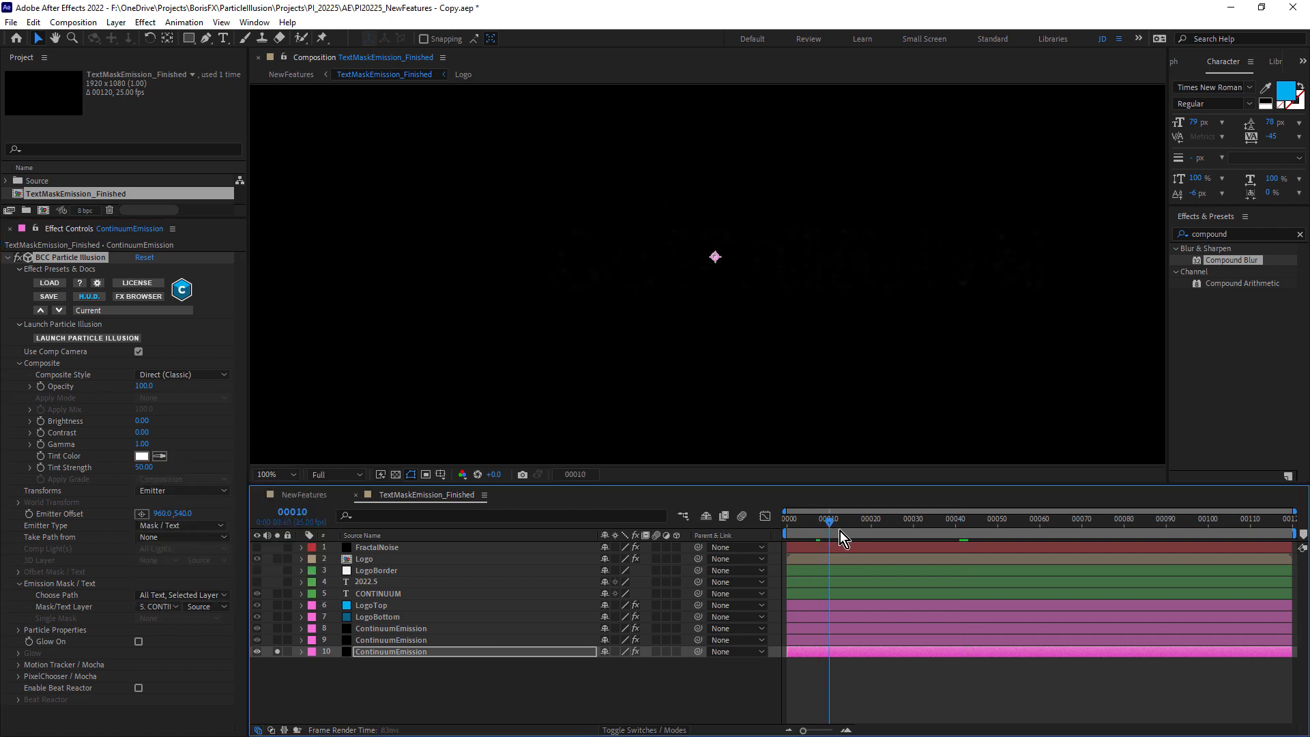
click(967, 518)
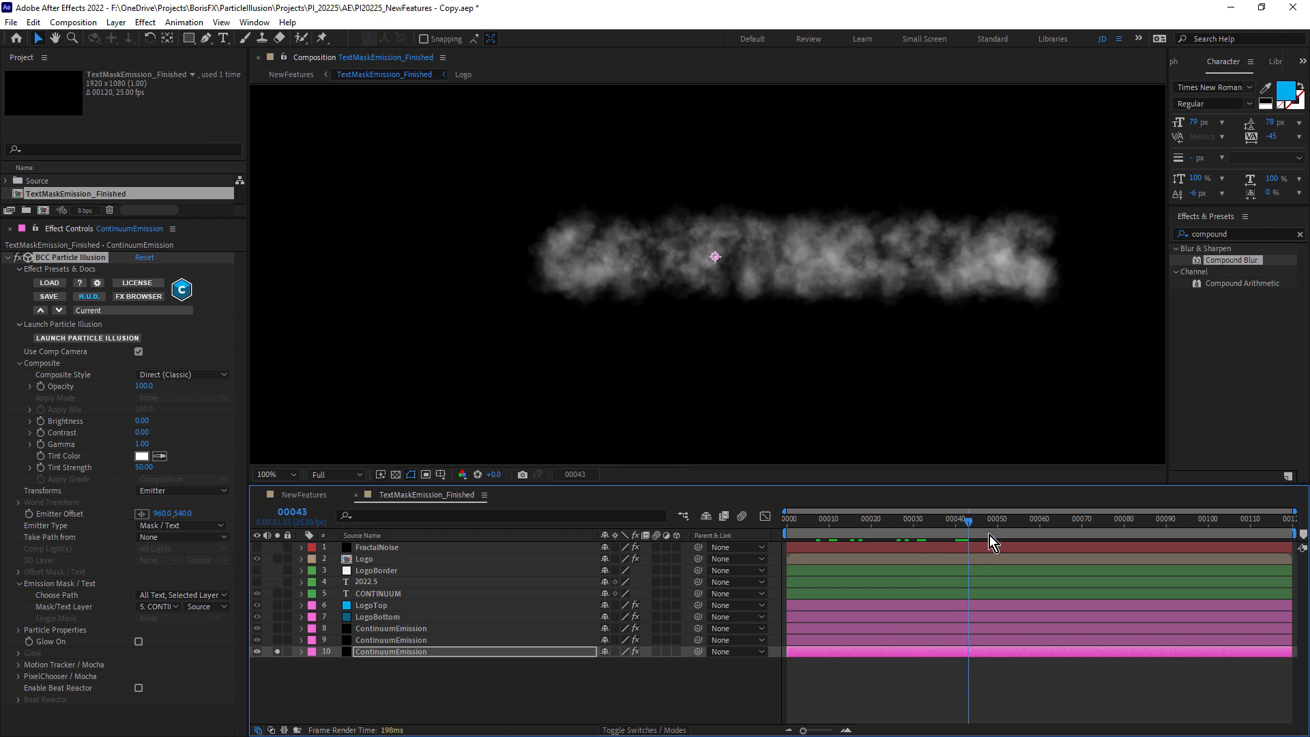